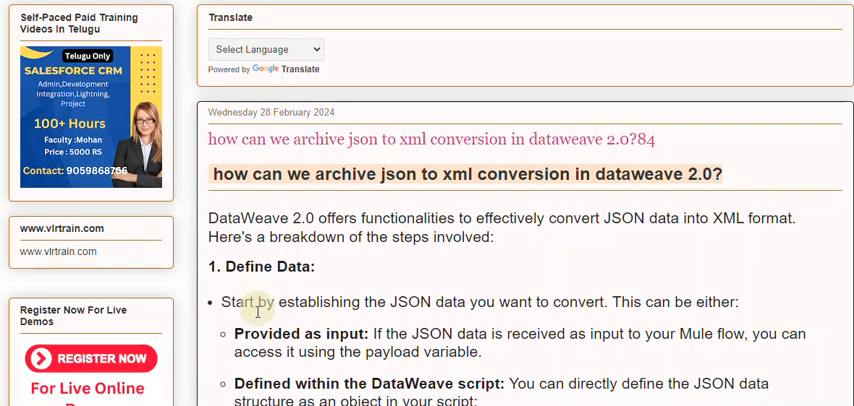
scroll(down, 3)
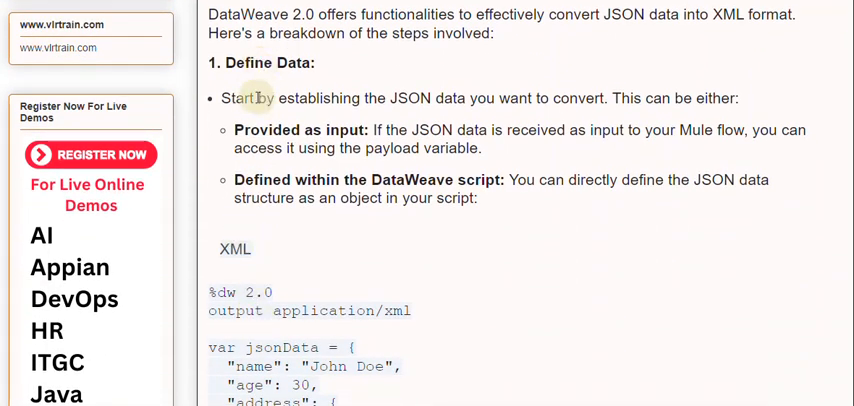
mouse_move(228, 120)
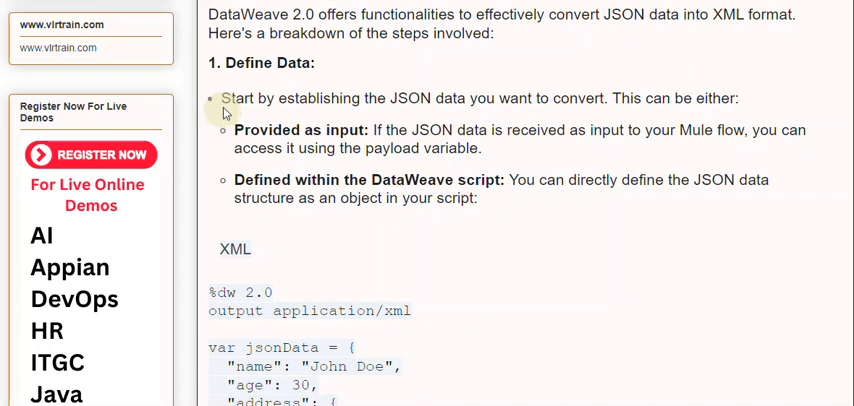
mouse_move(258, 192)
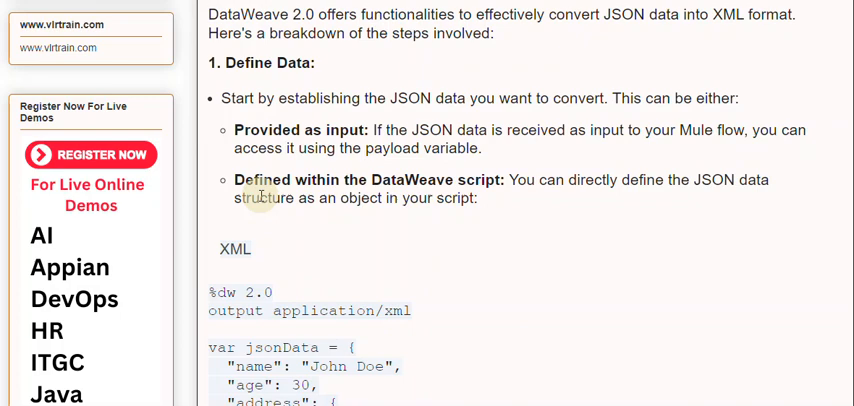
mouse_move(284, 179)
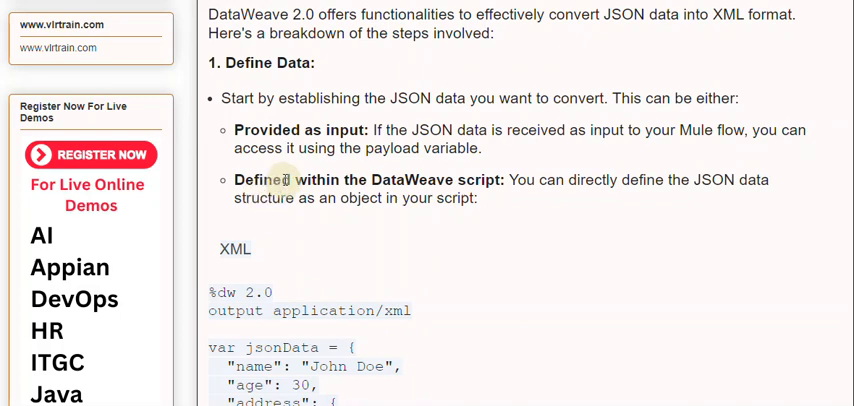
scroll(down, 3)
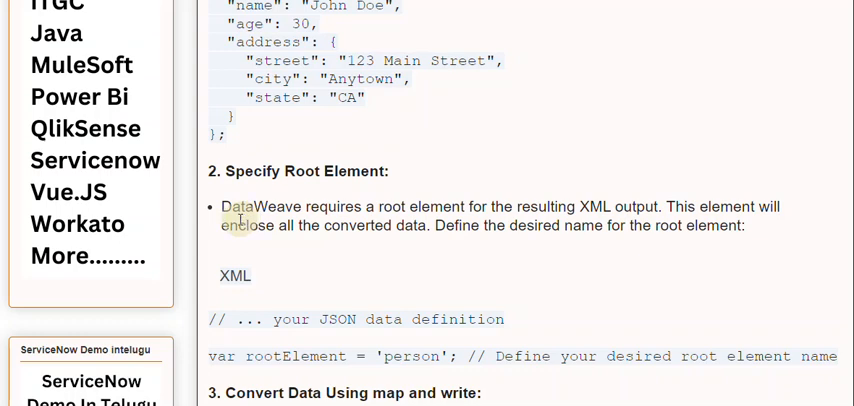
mouse_move(246, 253)
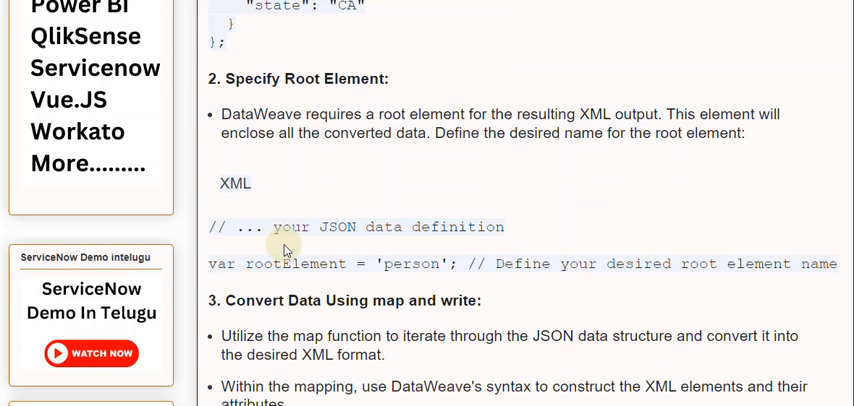
scroll(down, 3)
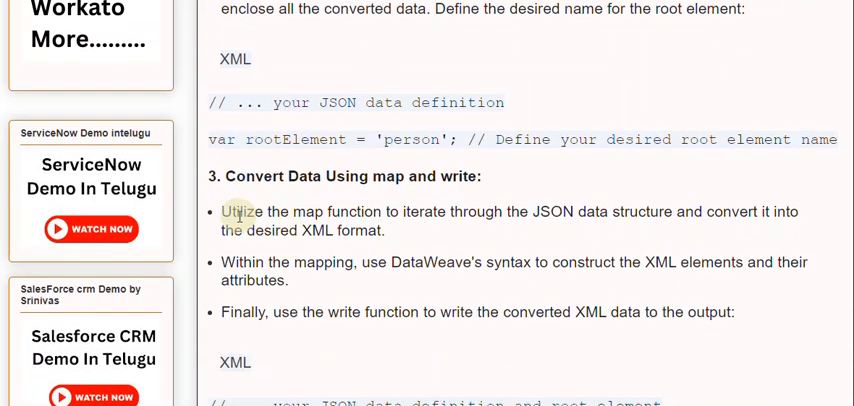
mouse_move(244, 217)
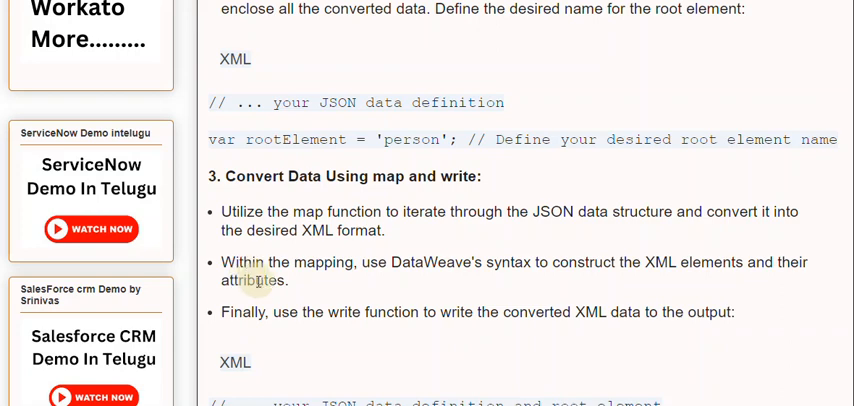
mouse_move(240, 317)
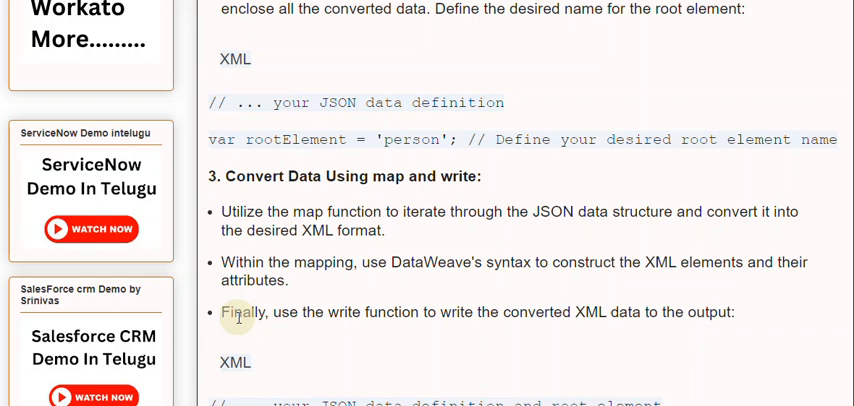
mouse_move(272, 311)
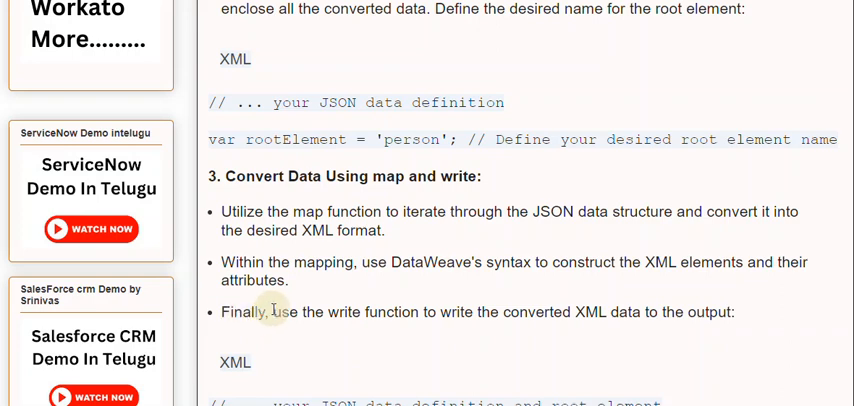
scroll(down, 3)
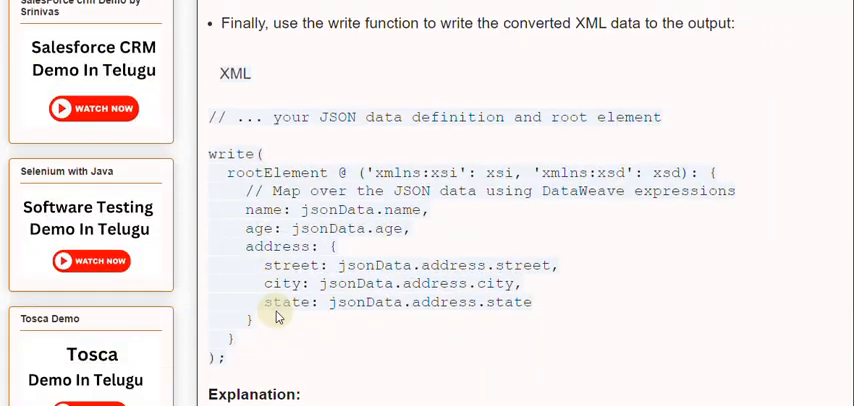
scroll(down, 3)
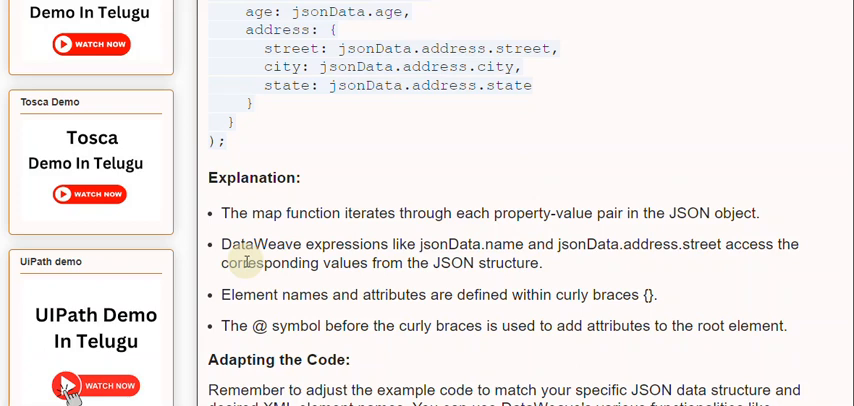
scroll(down, 3)
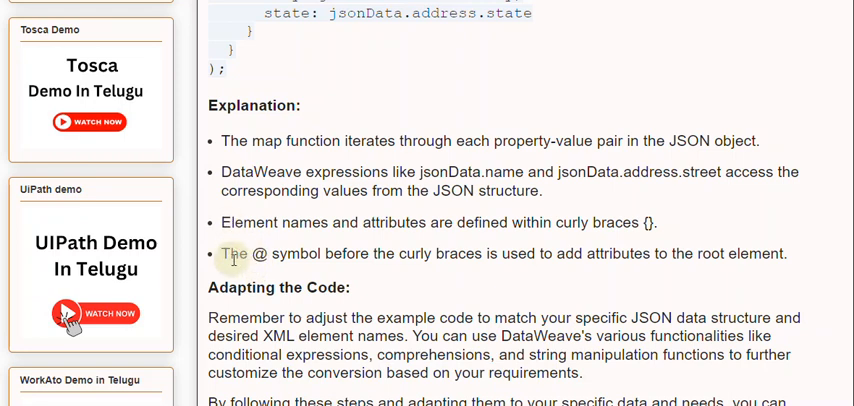
mouse_move(243, 262)
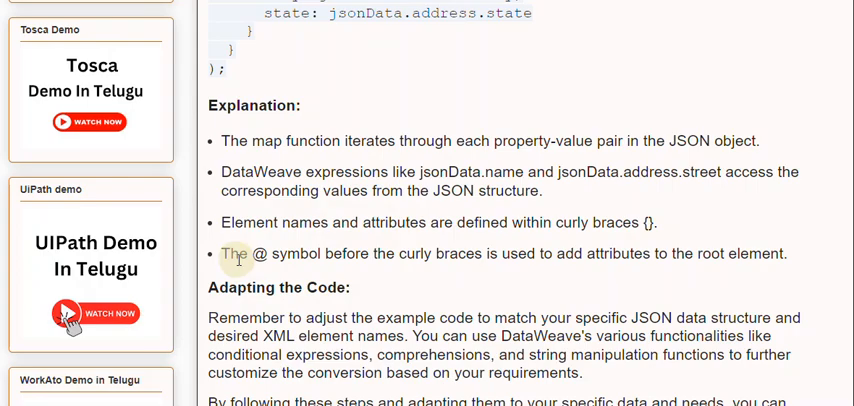
mouse_move(287, 270)
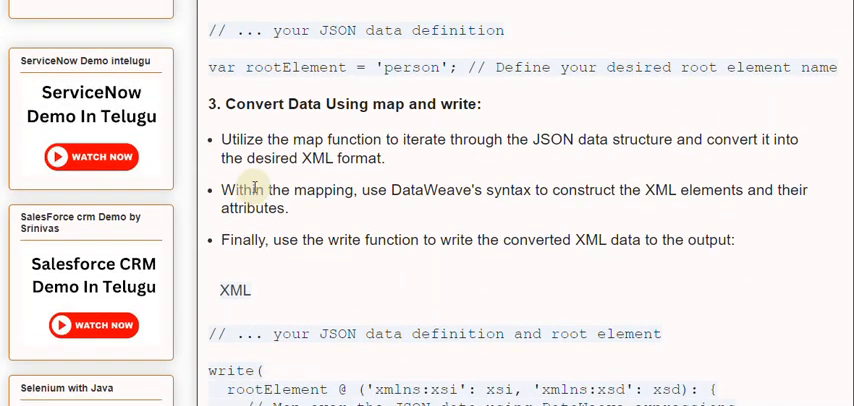
scroll(down, 3)
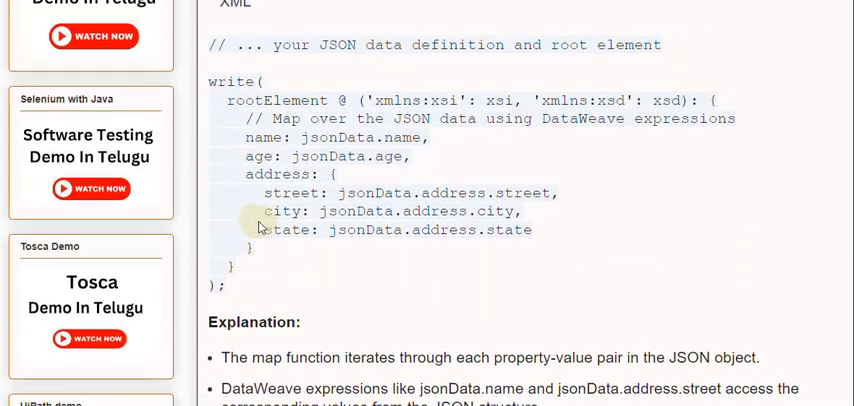
scroll(down, 3)
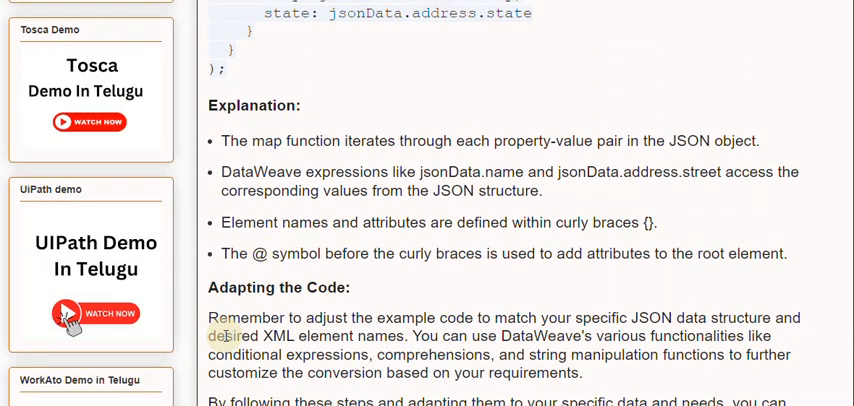